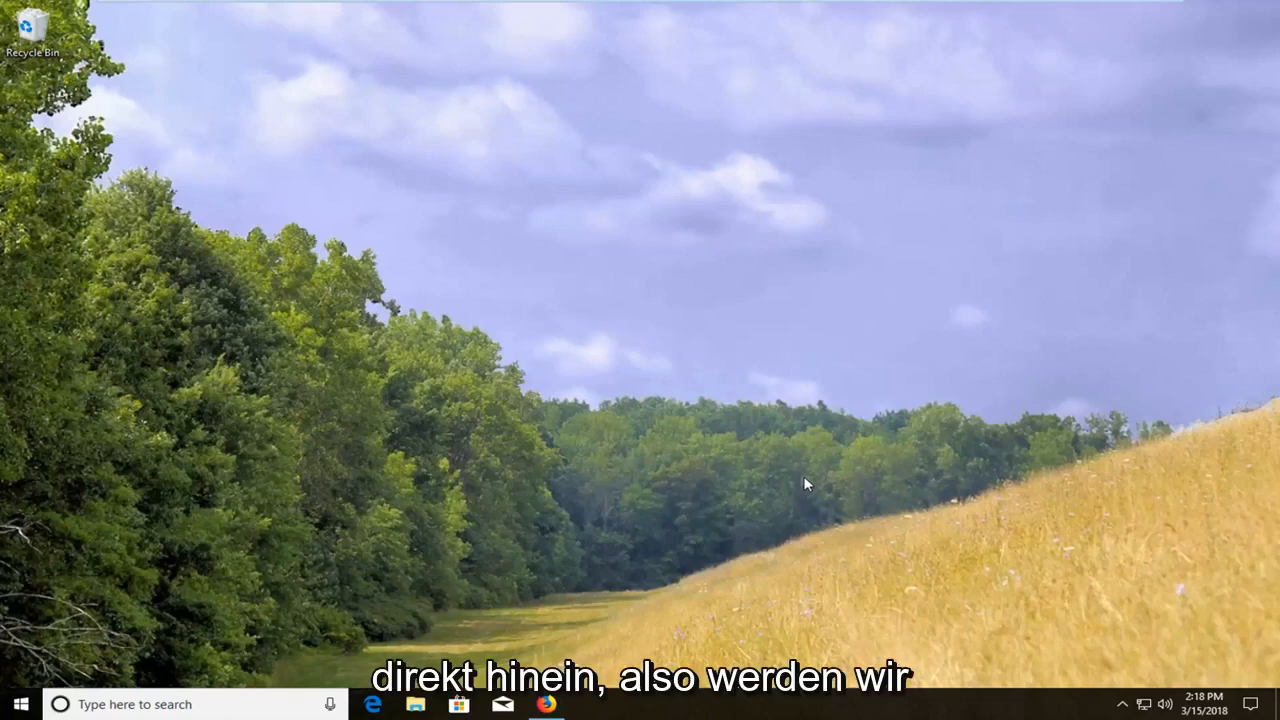
Step: Search Google for 'chrome' in Firefox to find the Chrome download pages
left_click(545, 704)
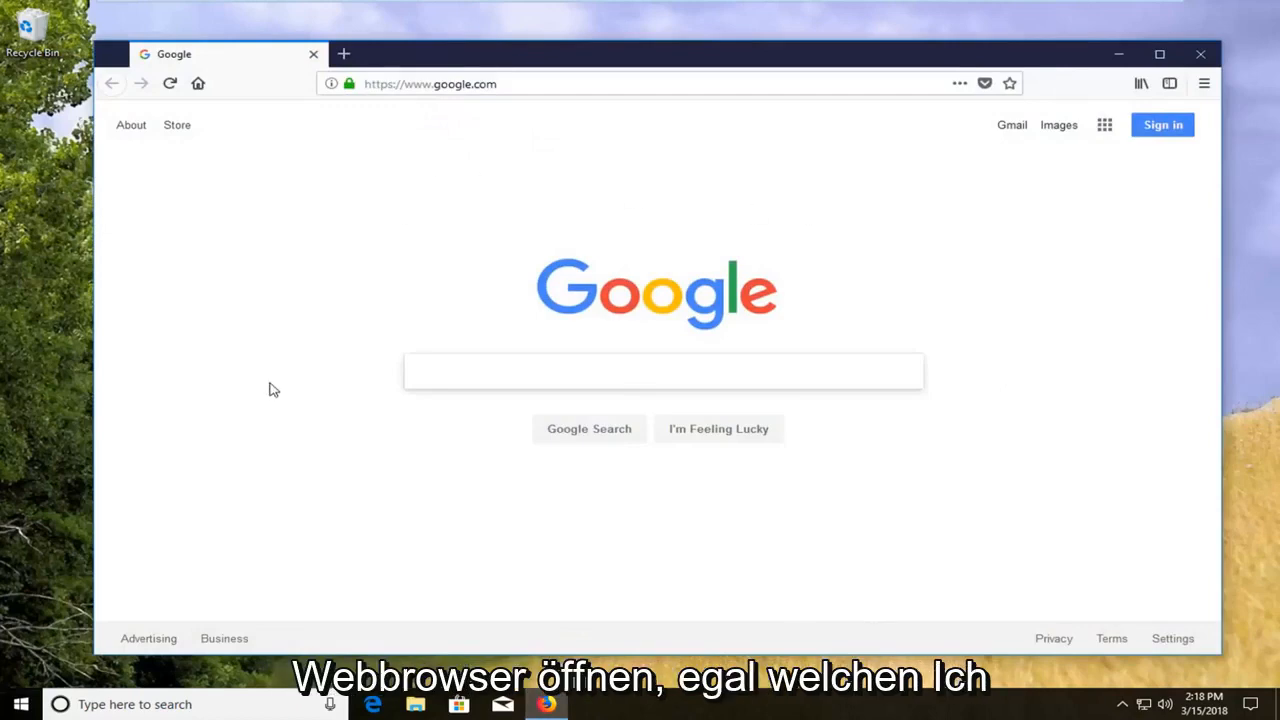
left_click(663, 371)
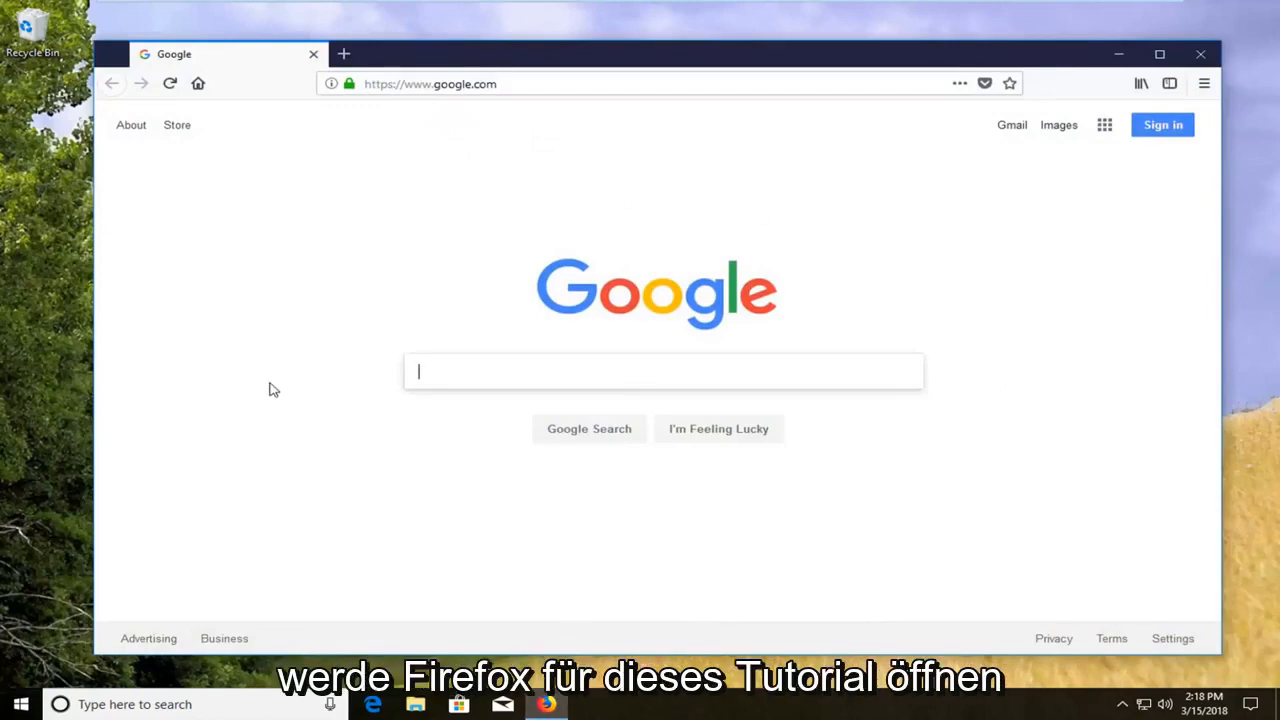
type("chrome")
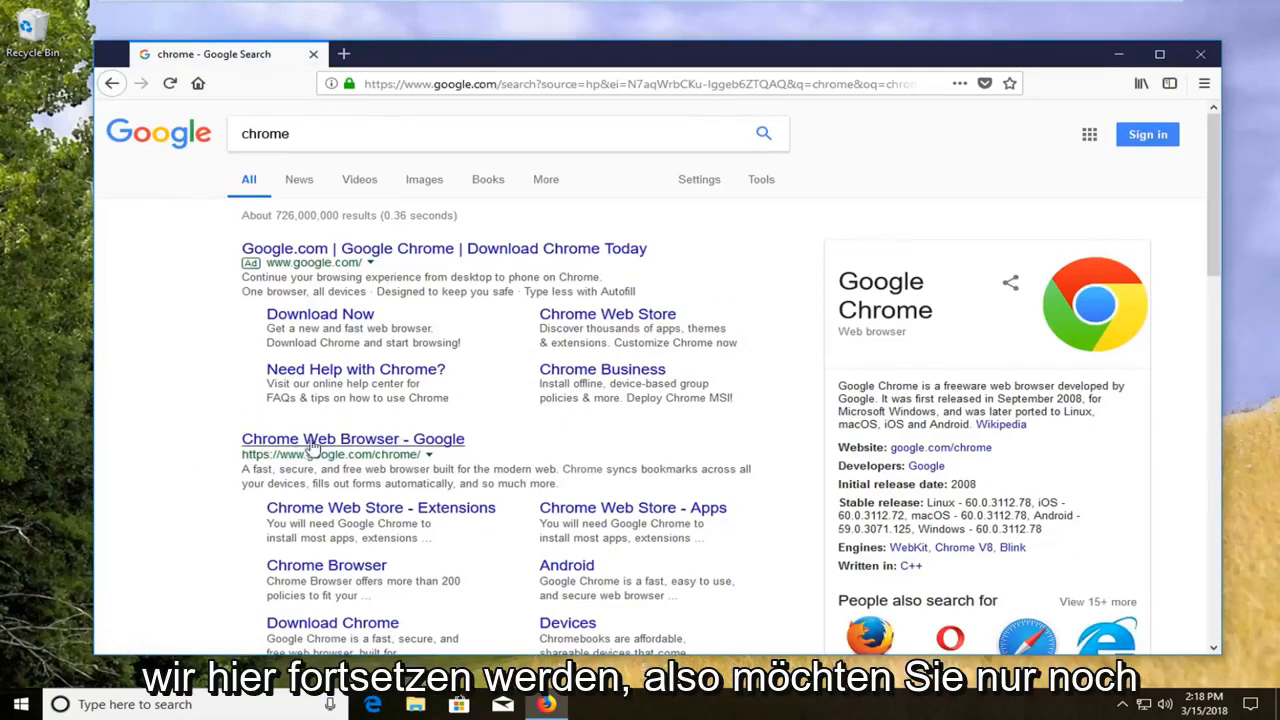
Step: Open the 'Chrome Web Browser - Google' result and start the Chrome download
left_click(352, 439)
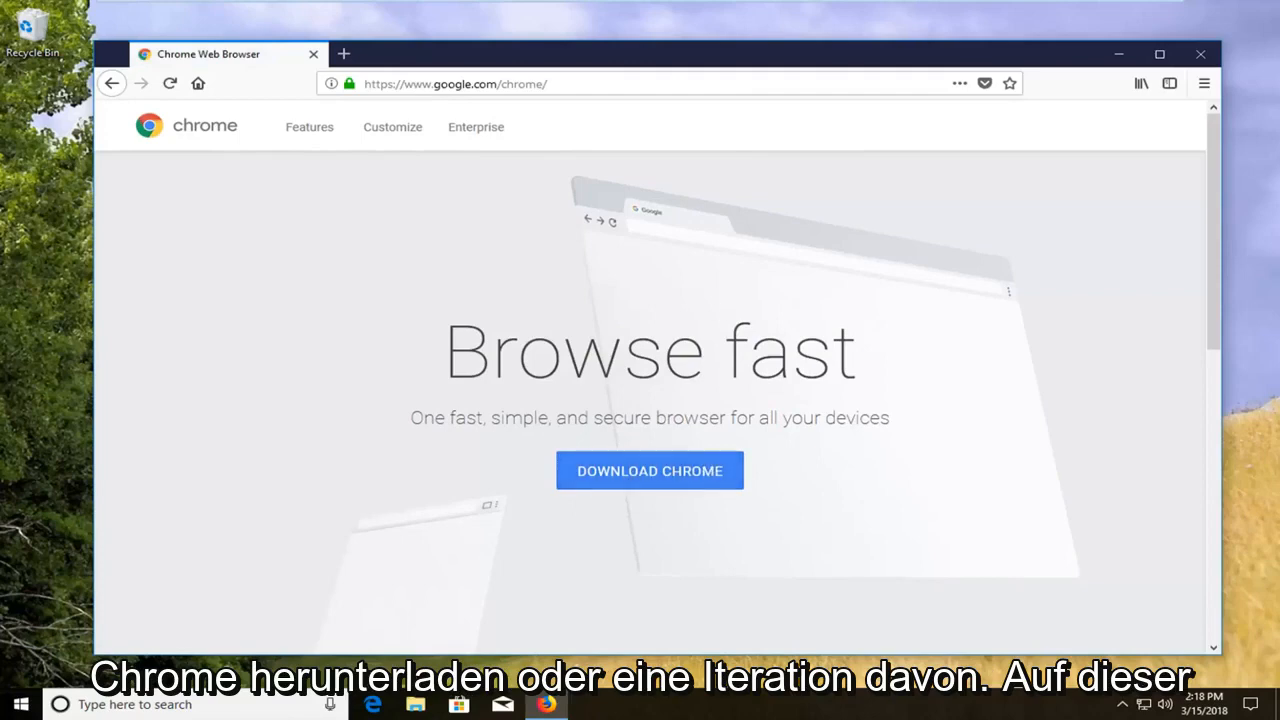
left_click(649, 470)
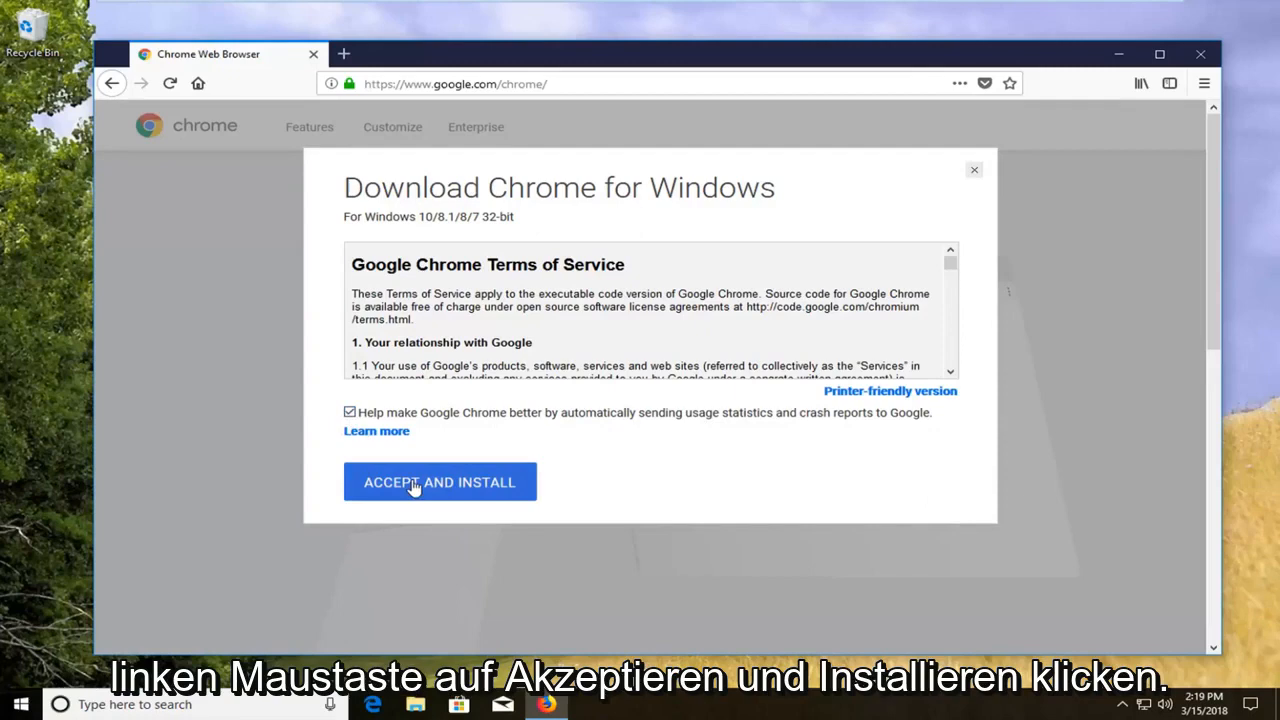
Step: Accept the Chrome terms and save the ChromeSetup.exe installer
left_click(439, 482)
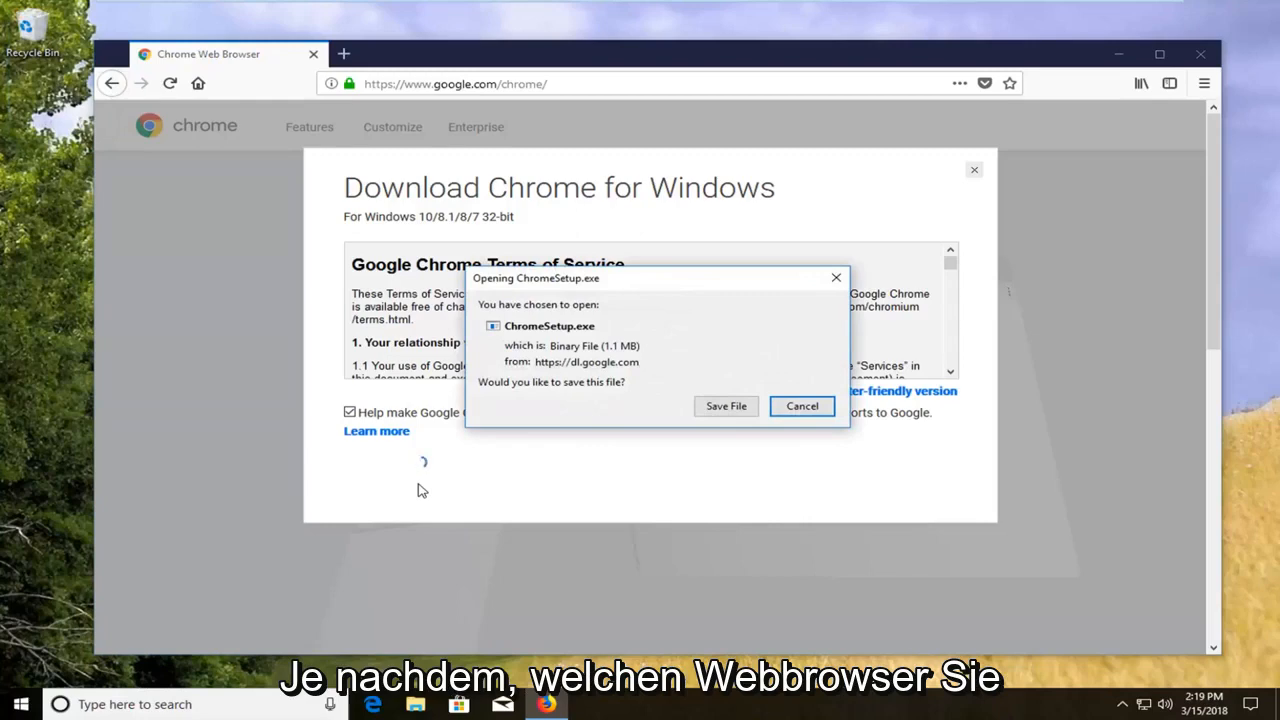
mouse_move(583, 318)
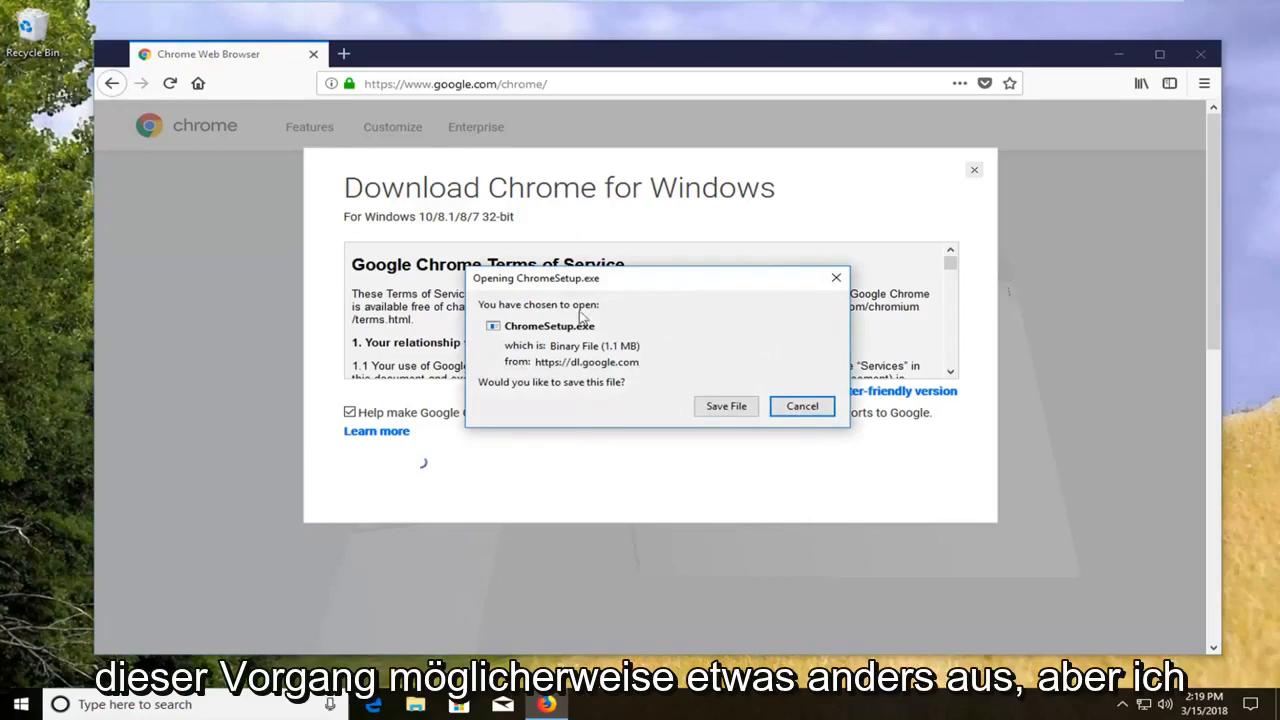
left_click(725, 405)
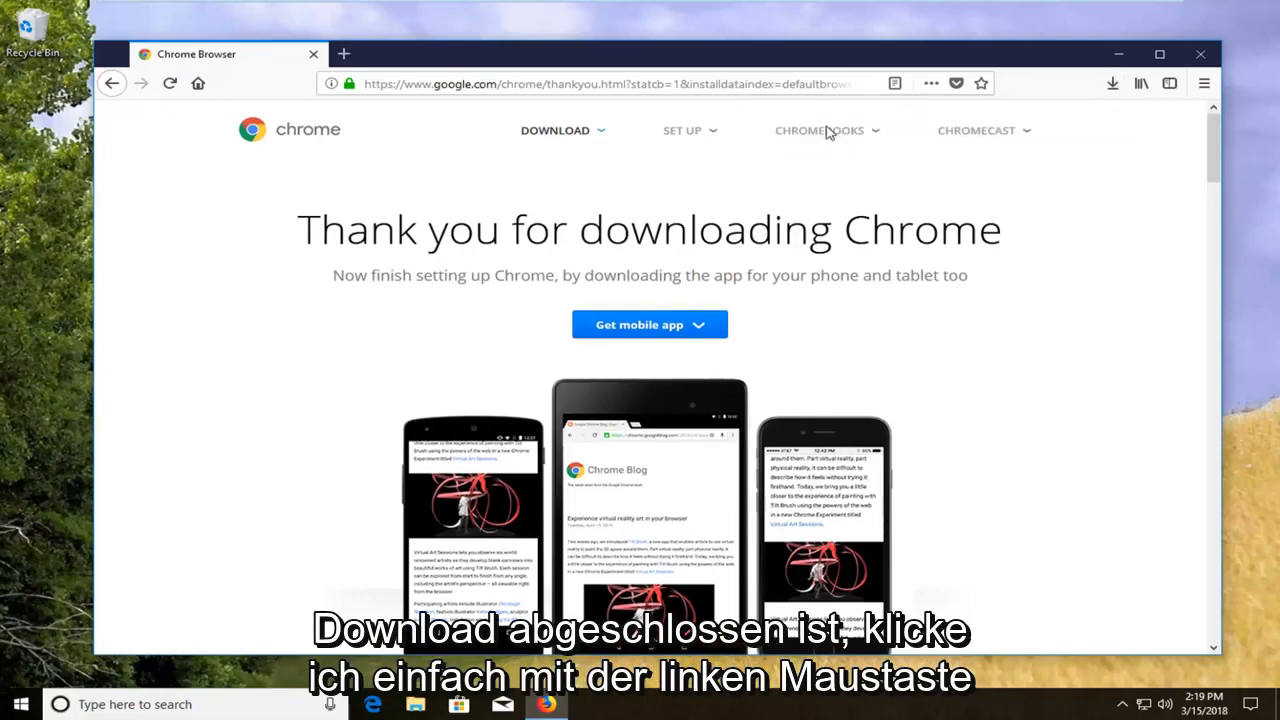
Step: Run ChromeSetup.exe from Firefox's downloads, past the security warning
left_click(820, 130)
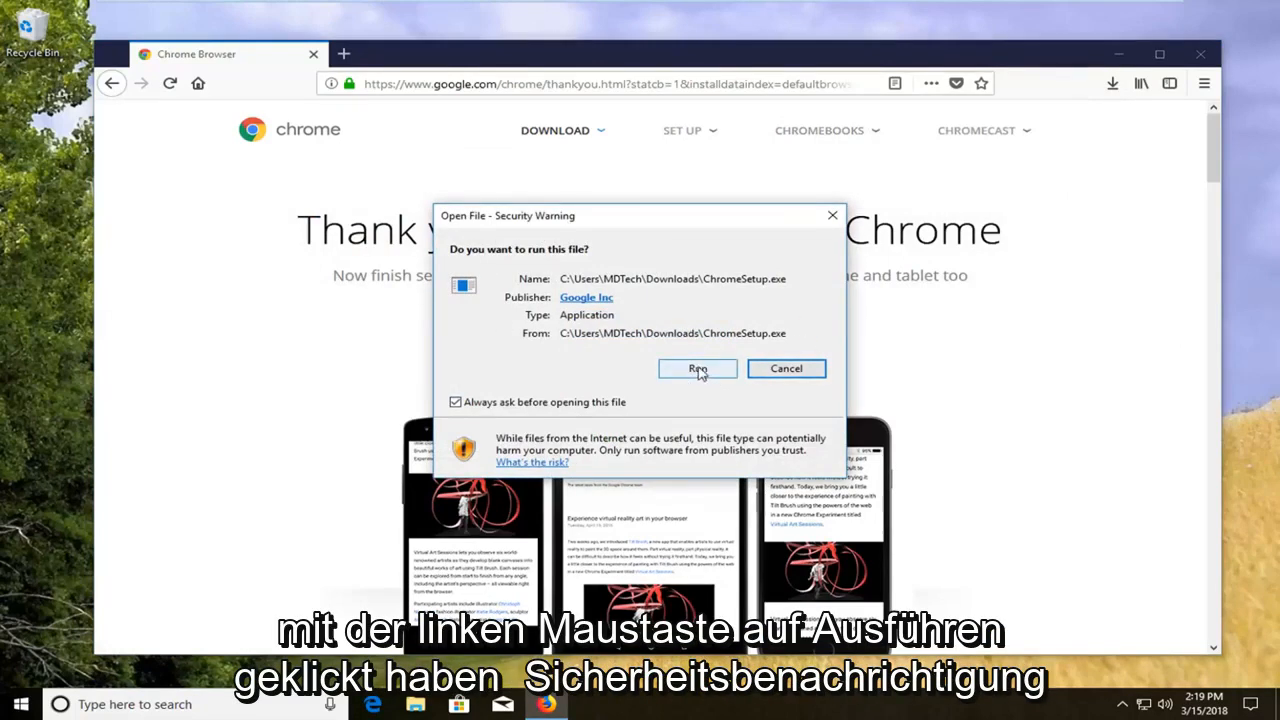
left_click(697, 368)
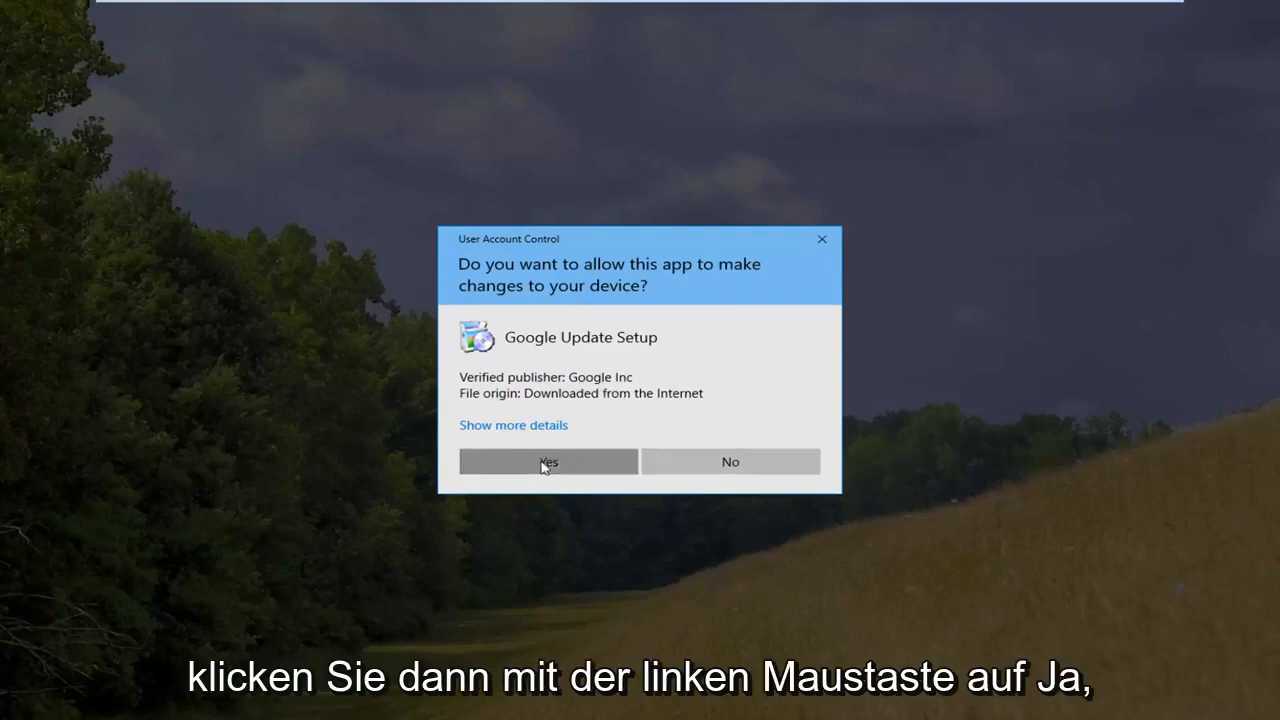
Step: Approve the User Account Control prompt so Google Update Setup installs Chrome
left_click(548, 461)
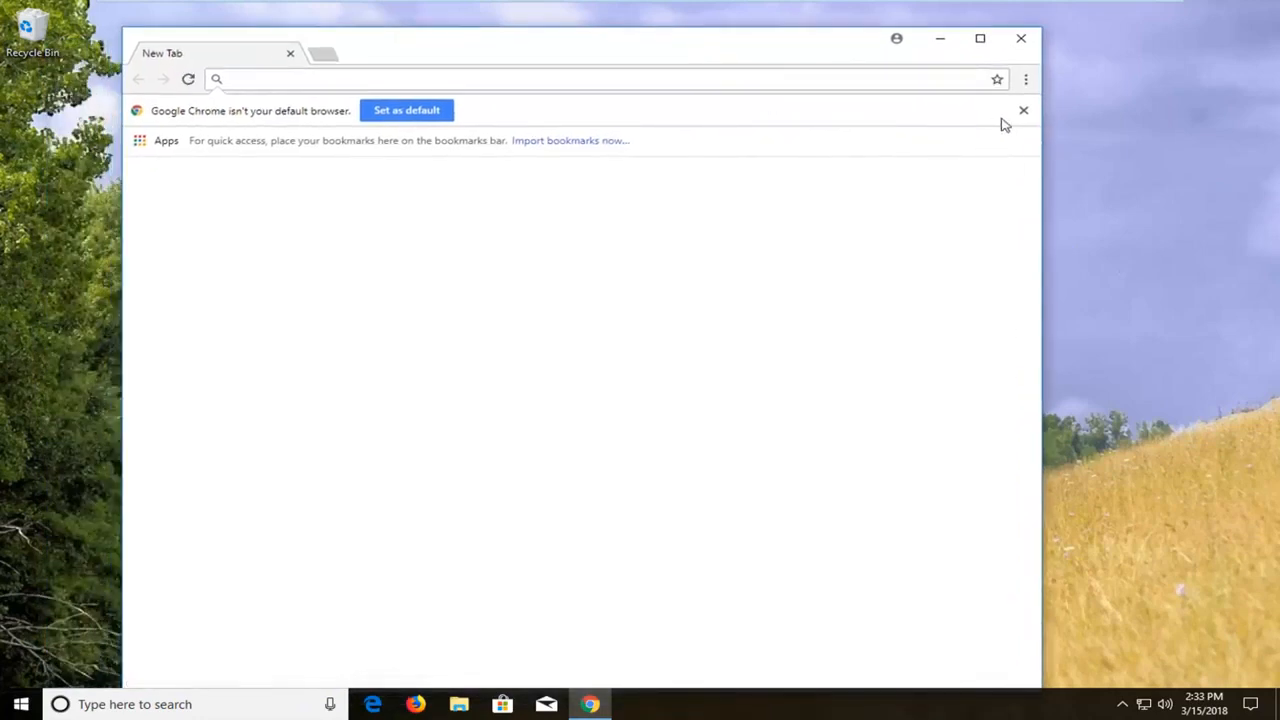
Step: Close the not-default-browser infobar and minimize the Chrome window
left_click(1023, 110)
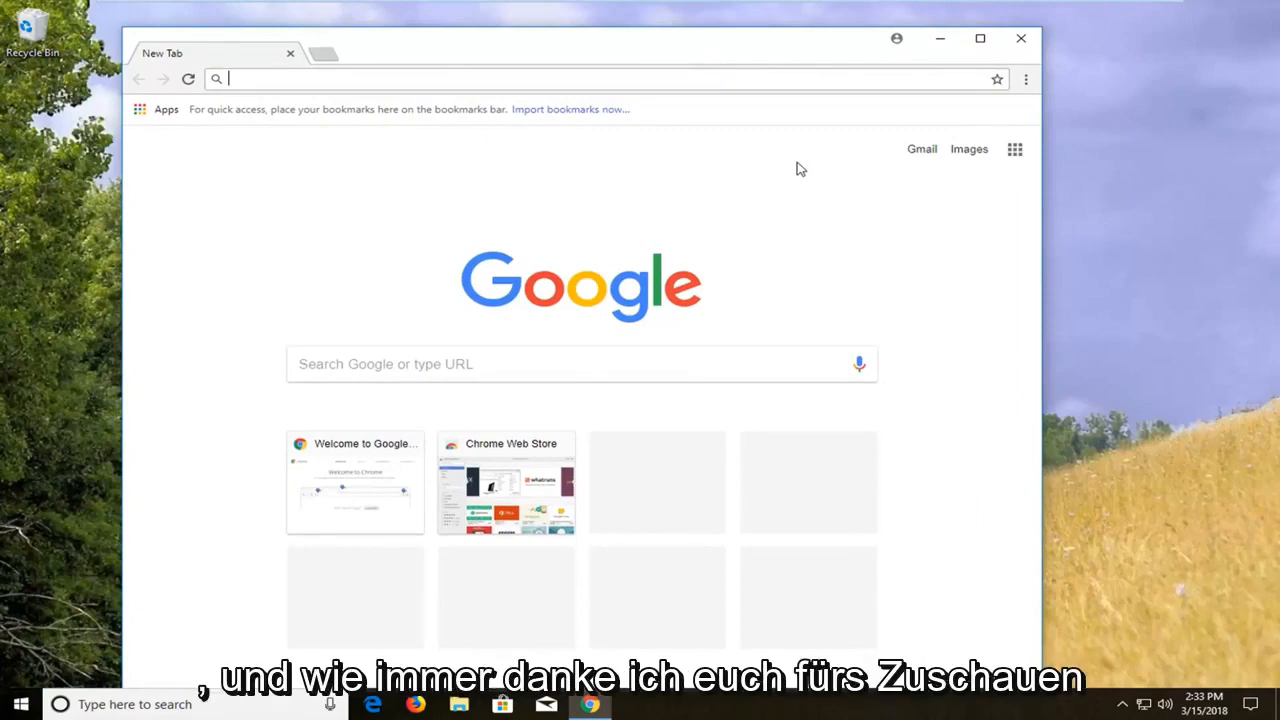
mouse_move(955, 58)
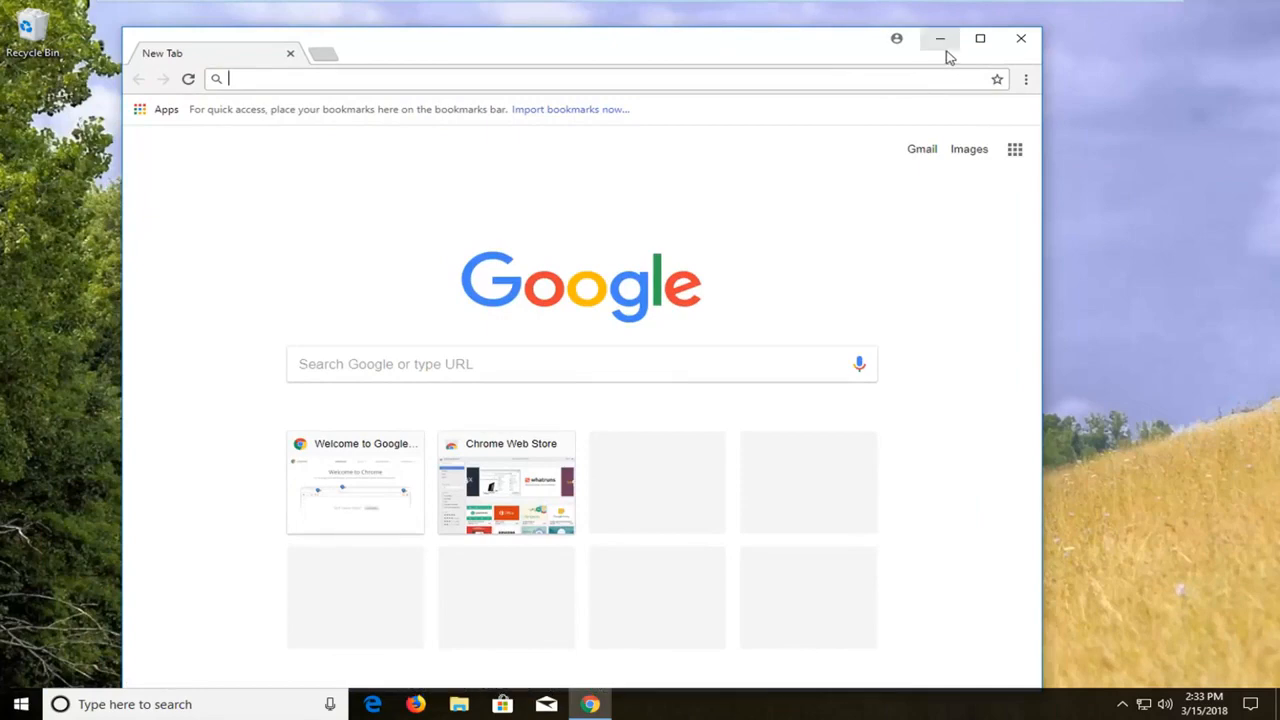
left_click(939, 38)
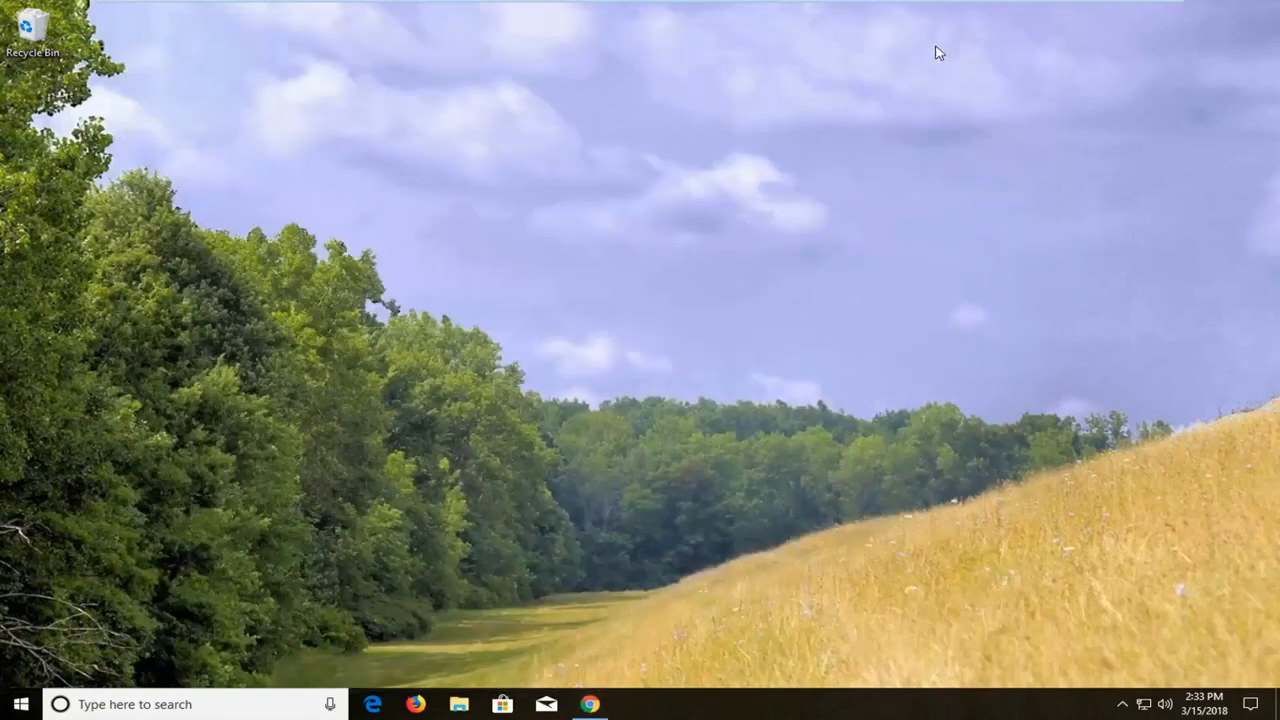